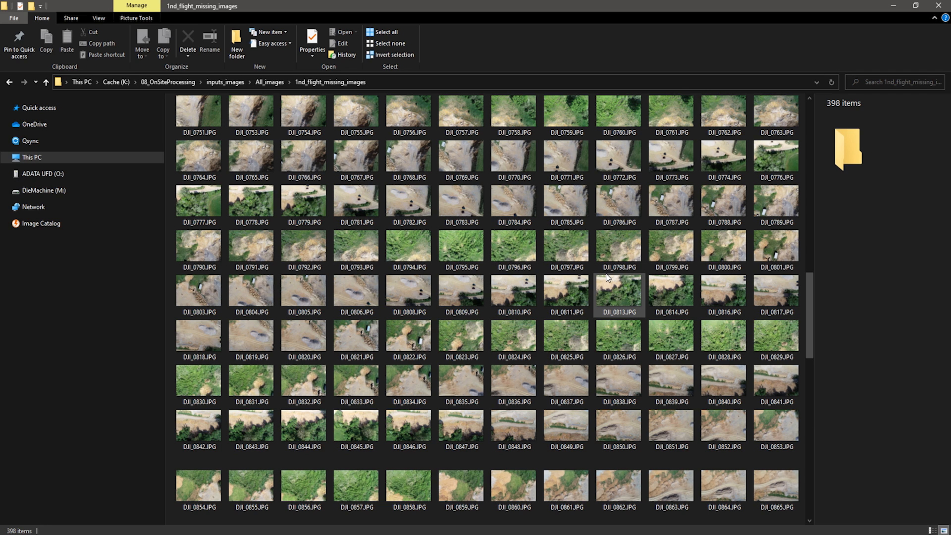
Open RealityCapture's application settings beside the empty project
scroll(down, 3)
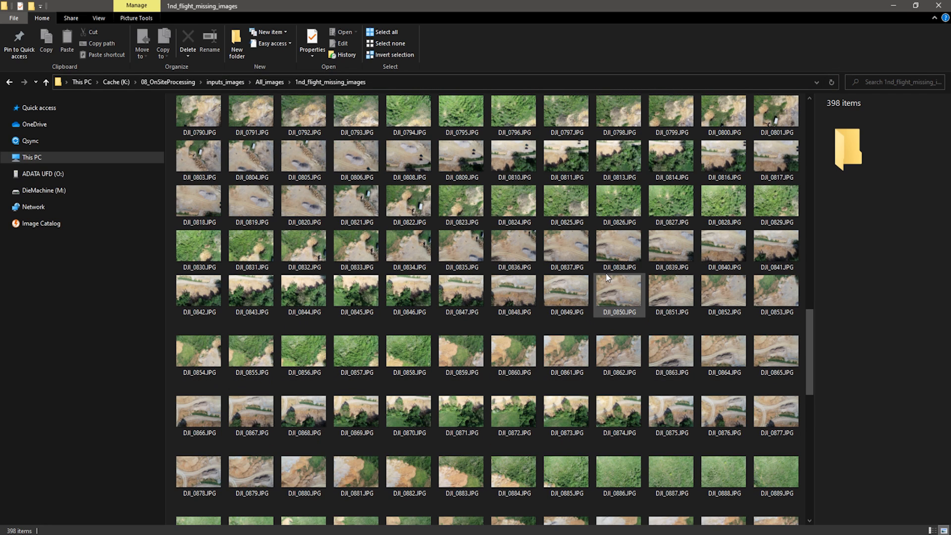
scroll(up, 3)
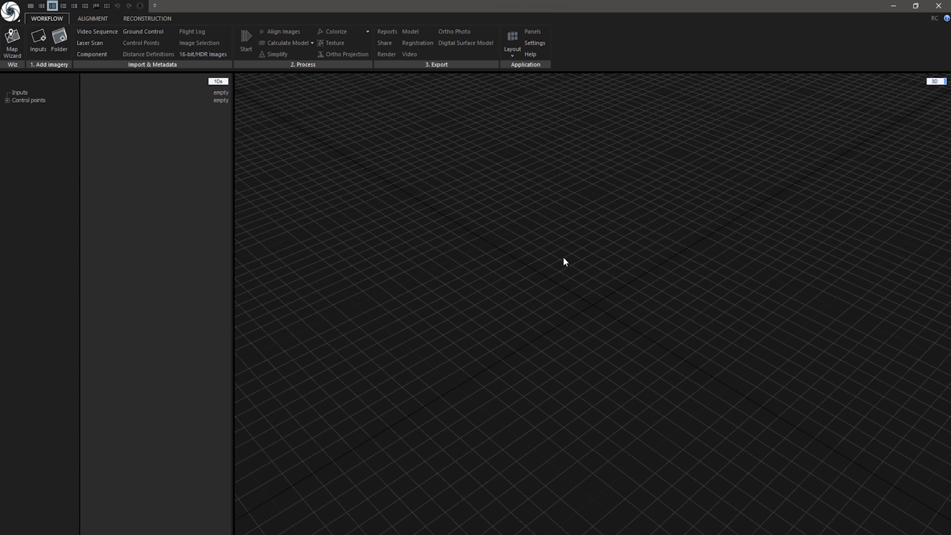
mouse_move(544, 71)
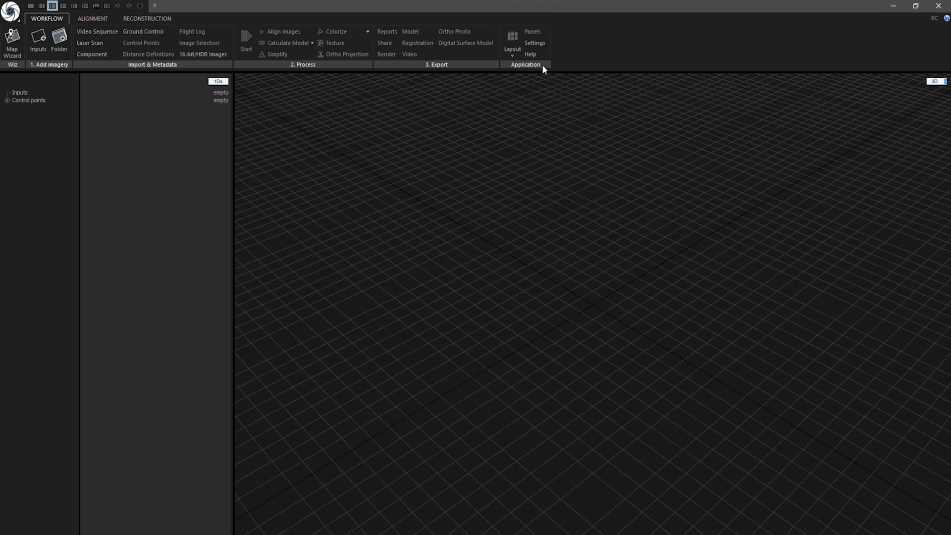
click(535, 43)
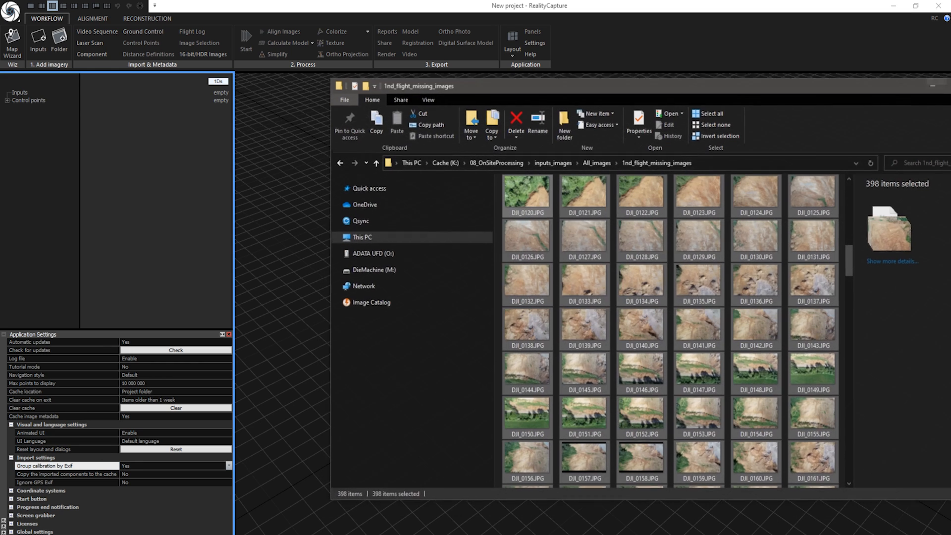
mouse_move(532, 195)
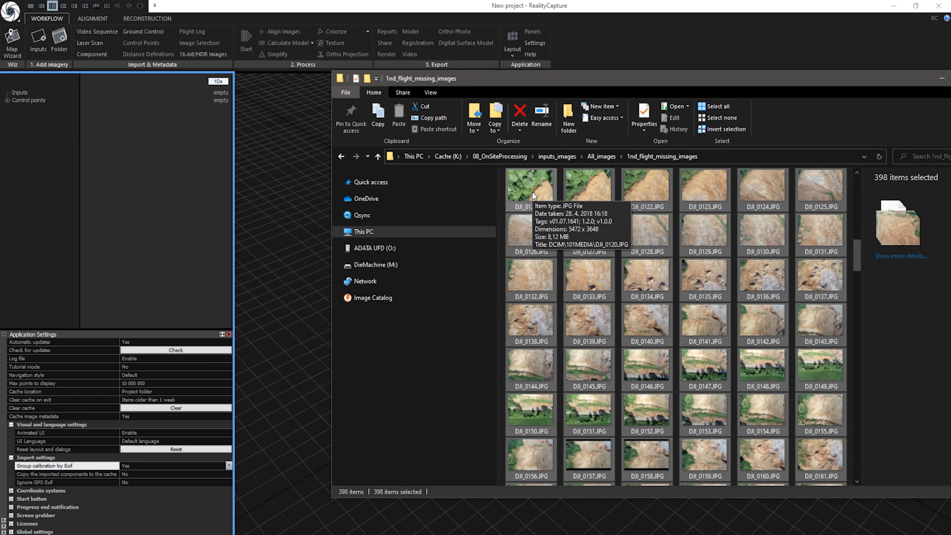
mouse_move(19, 118)
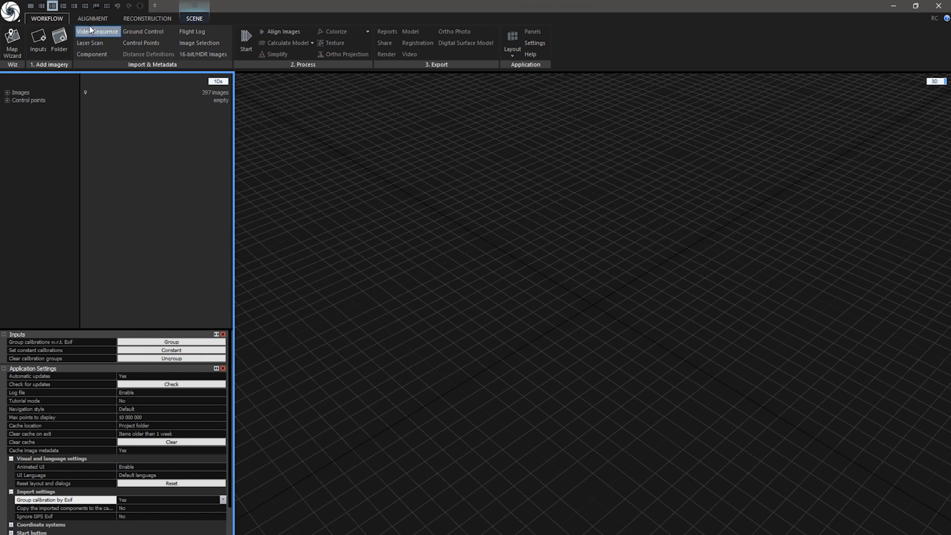
Run a Draft alignment, producing a sparse cloud with 386 cameras in the main component
click(95, 19)
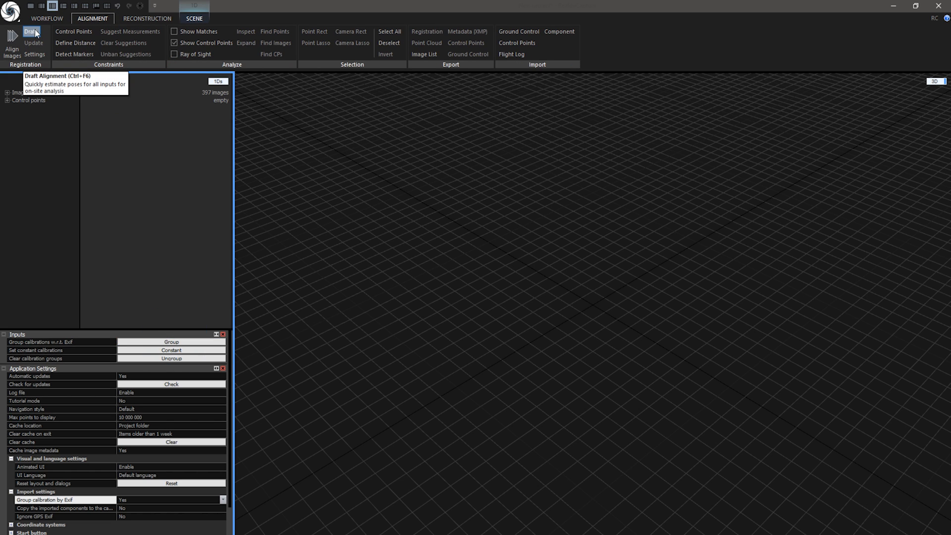
click(27, 31)
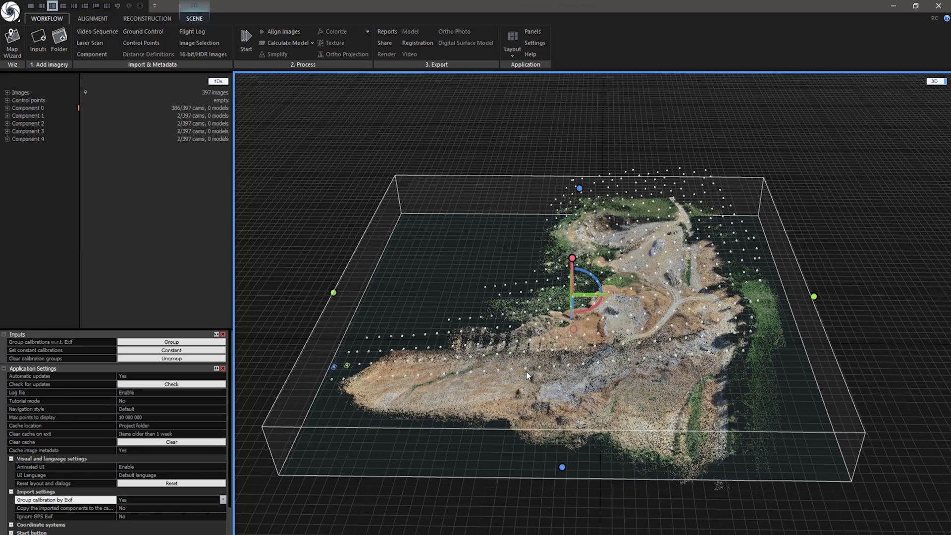
Check the point cloud, then select all images to re-run the draft alignment
drag(528, 376, 665, 303)
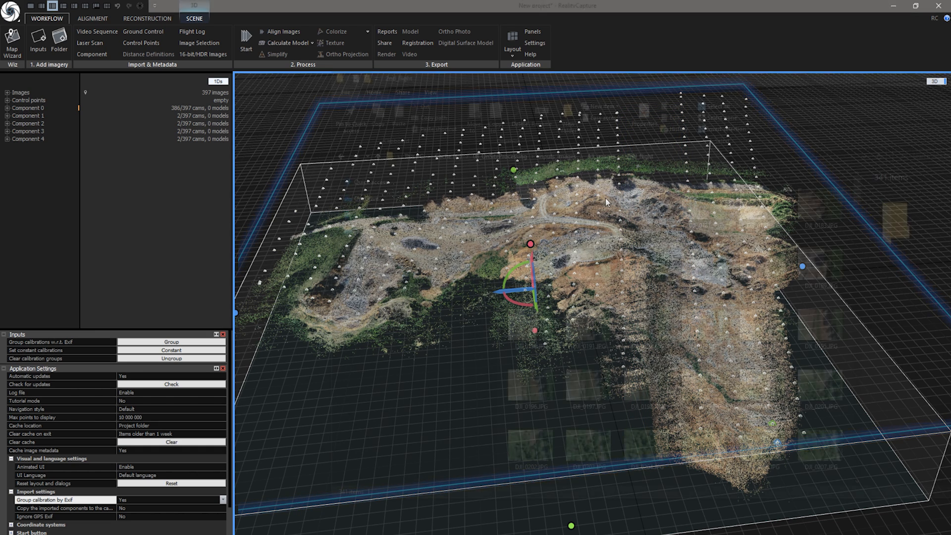
key(ctrl+a)
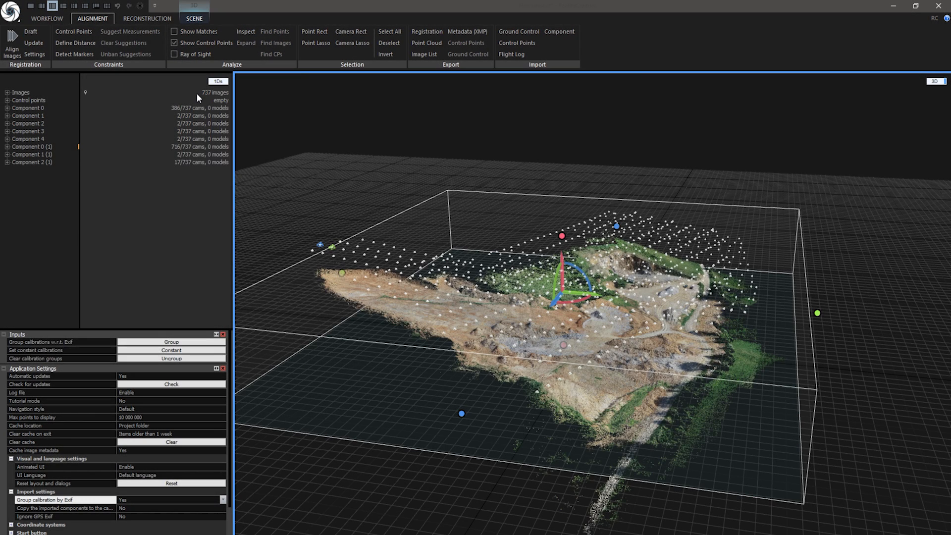
mouse_move(163, 152)
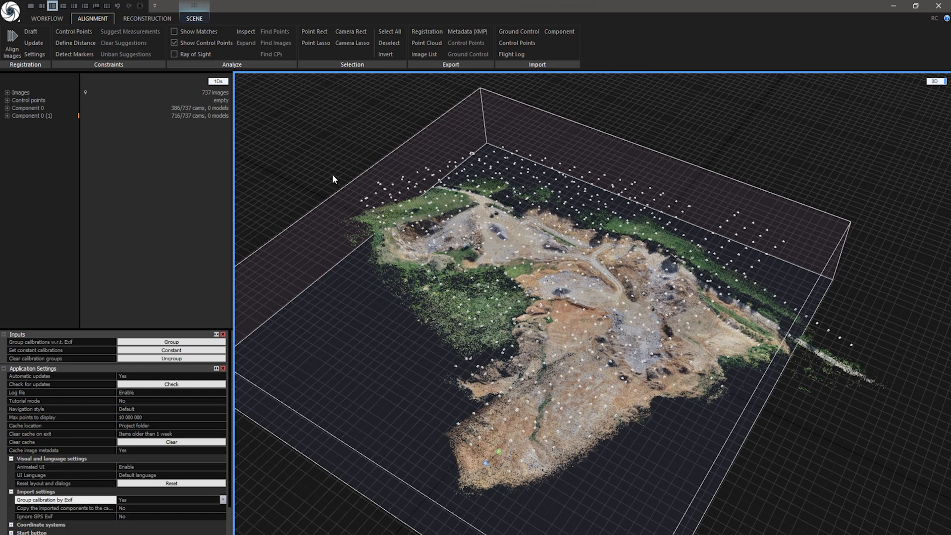
mouse_move(247, 31)
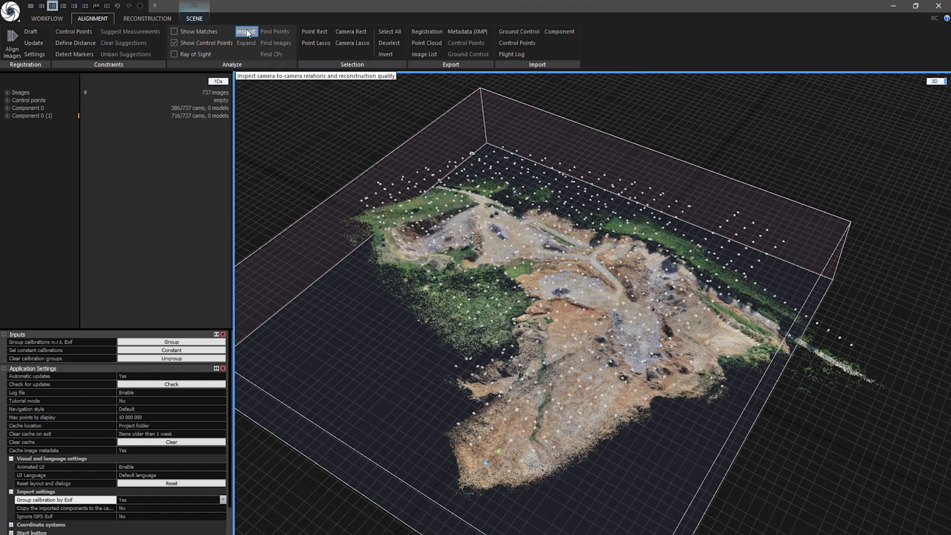
click(246, 32)
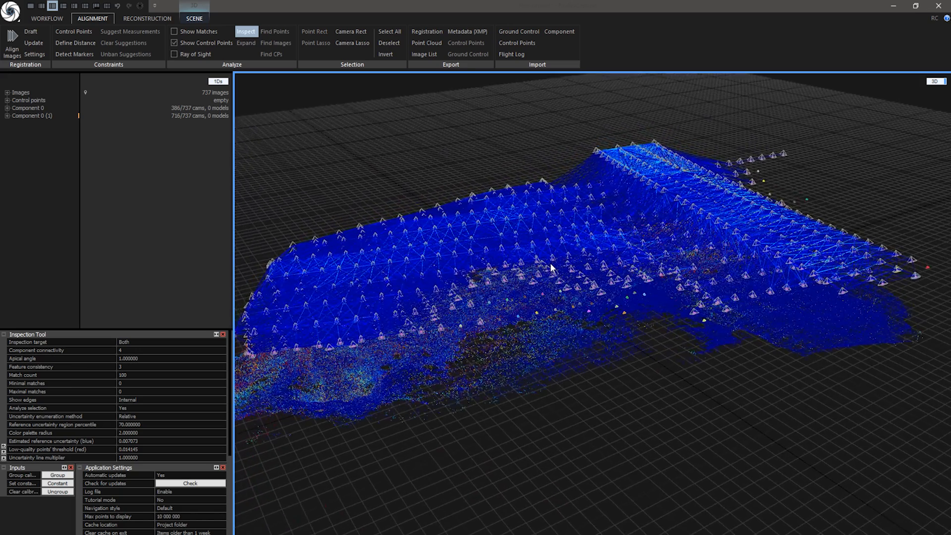
drag(552, 269, 570, 293)
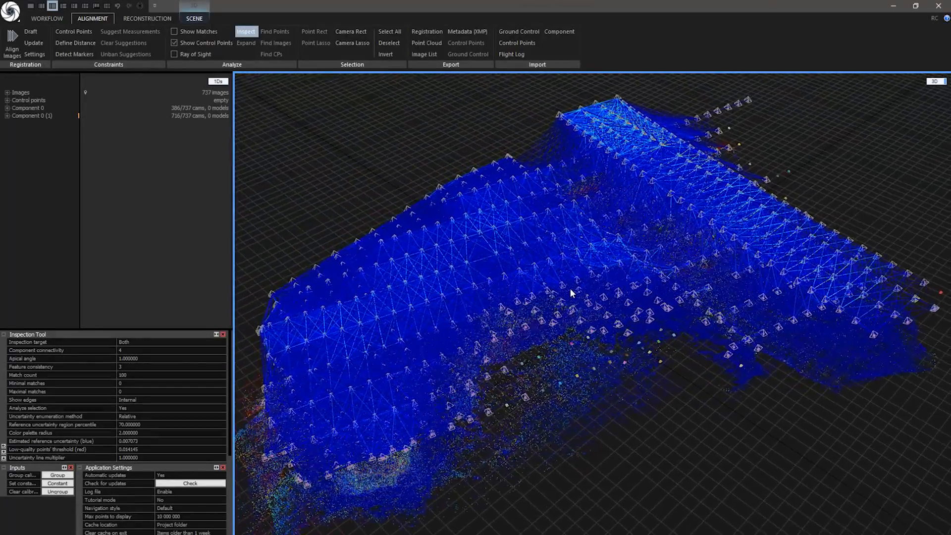
drag(570, 293, 534, 259)
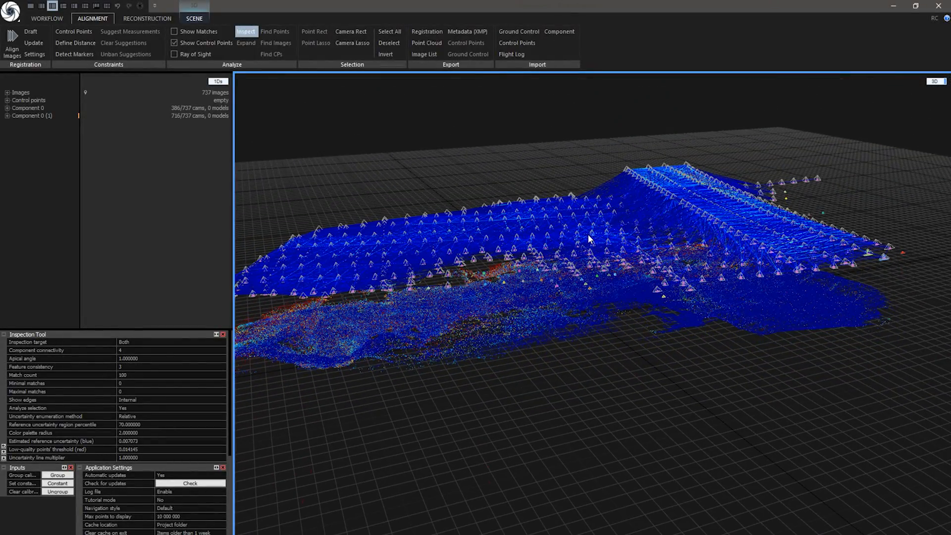
drag(591, 238, 635, 297)
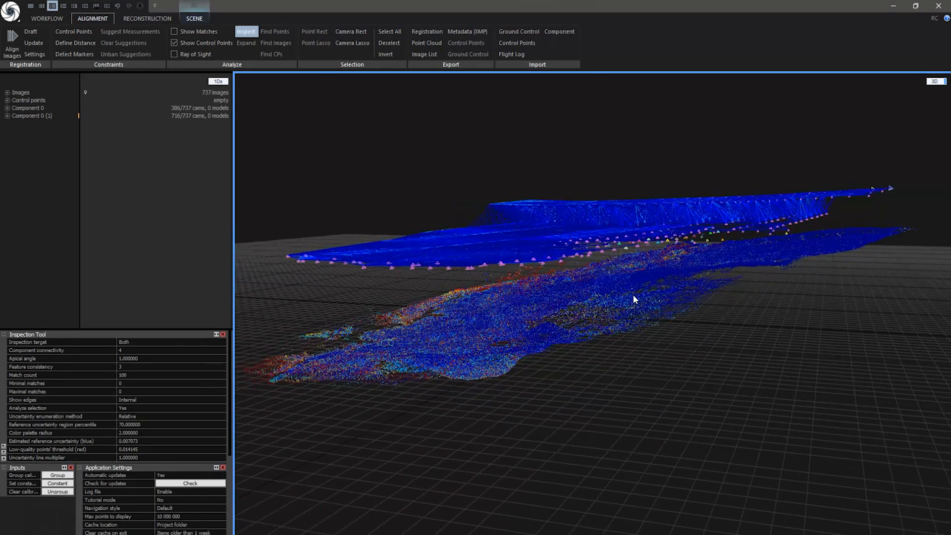
drag(634, 299, 725, 295)
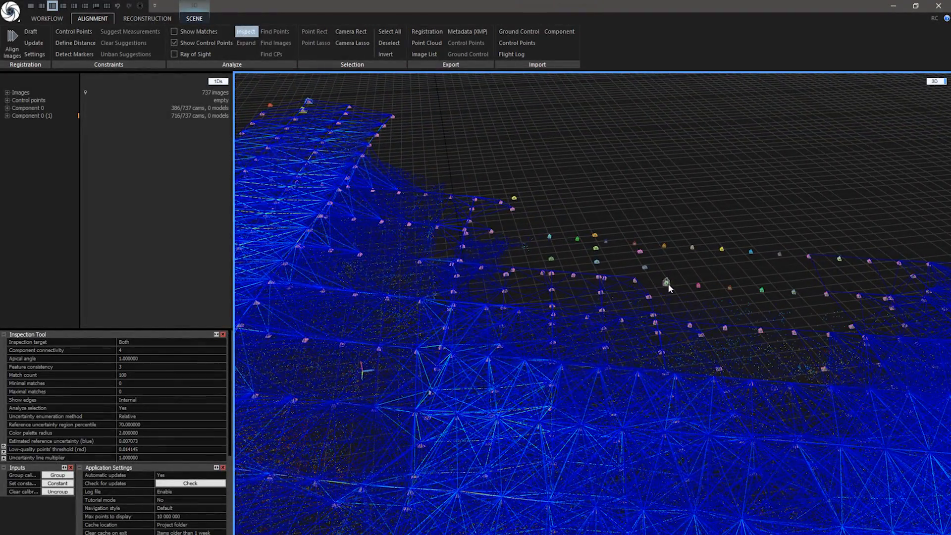
drag(670, 288, 488, 267)
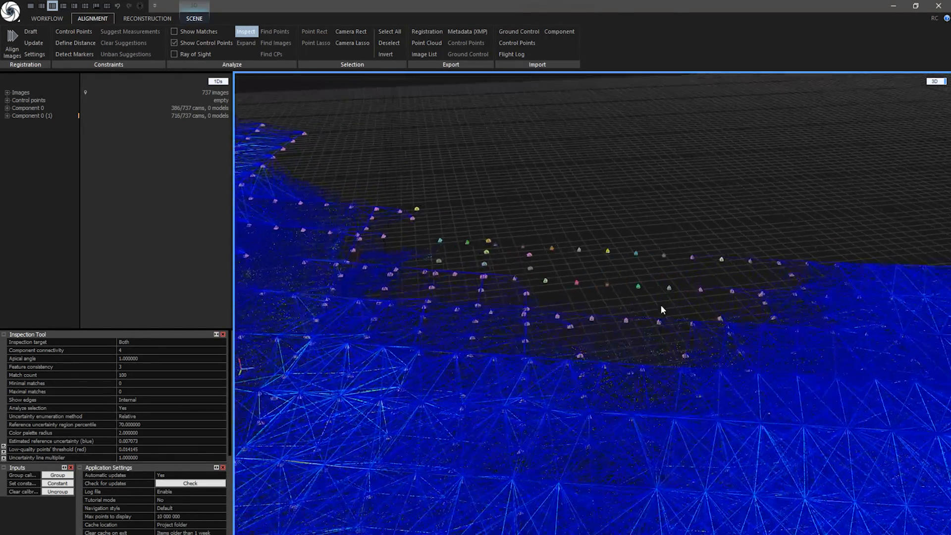
drag(662, 310, 603, 357)
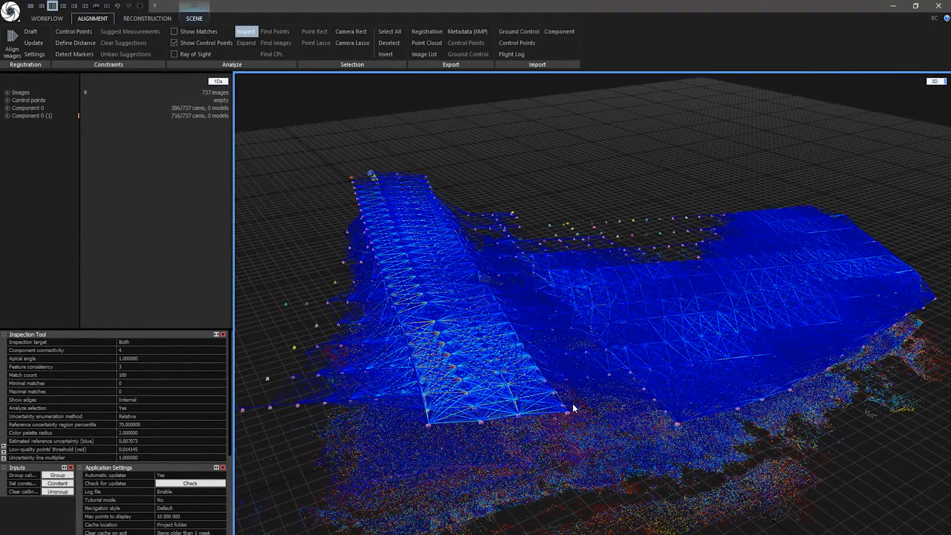
drag(573, 408, 605, 405)
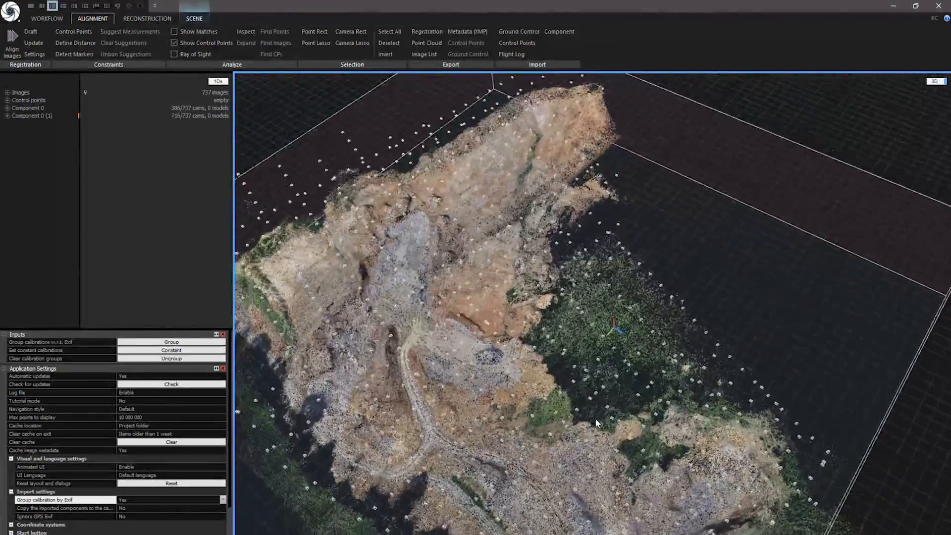
Compute a Preview model of the stone pit from the Reconstruction tools
drag(598, 423, 691, 422)
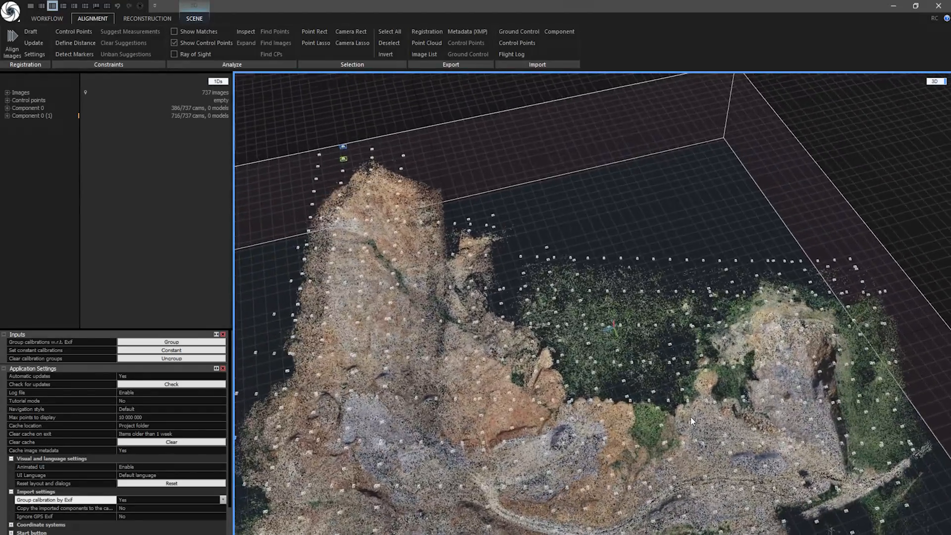
click(148, 18)
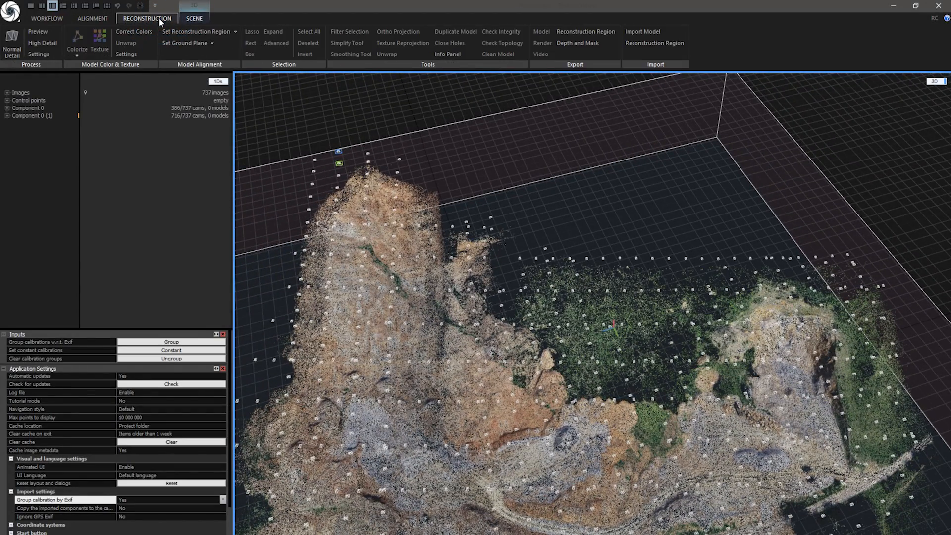
mouse_move(36, 31)
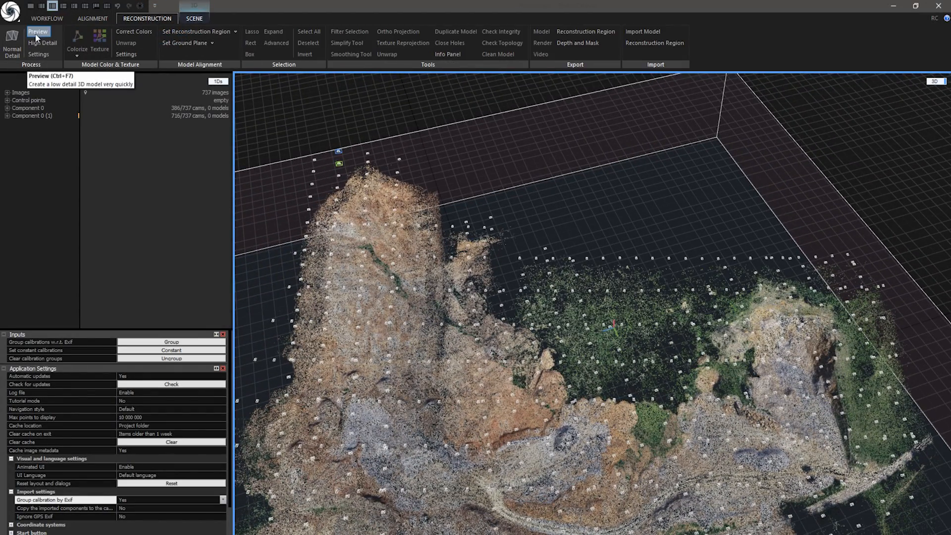
click(33, 32)
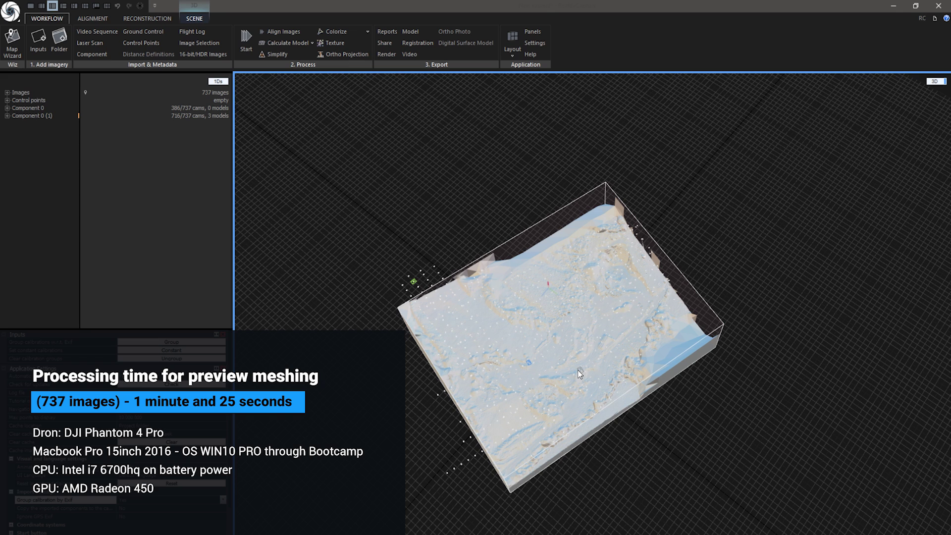
mouse_move(576, 376)
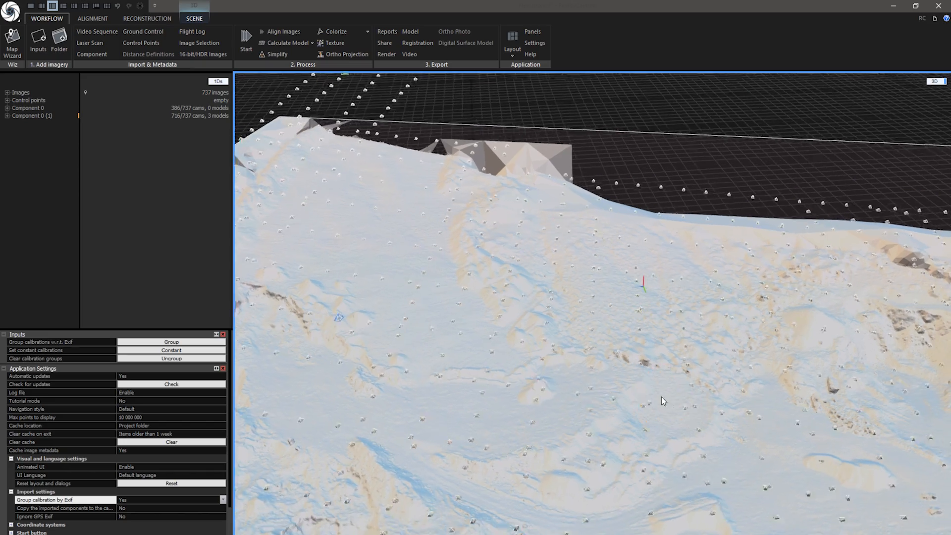
drag(663, 400, 694, 422)
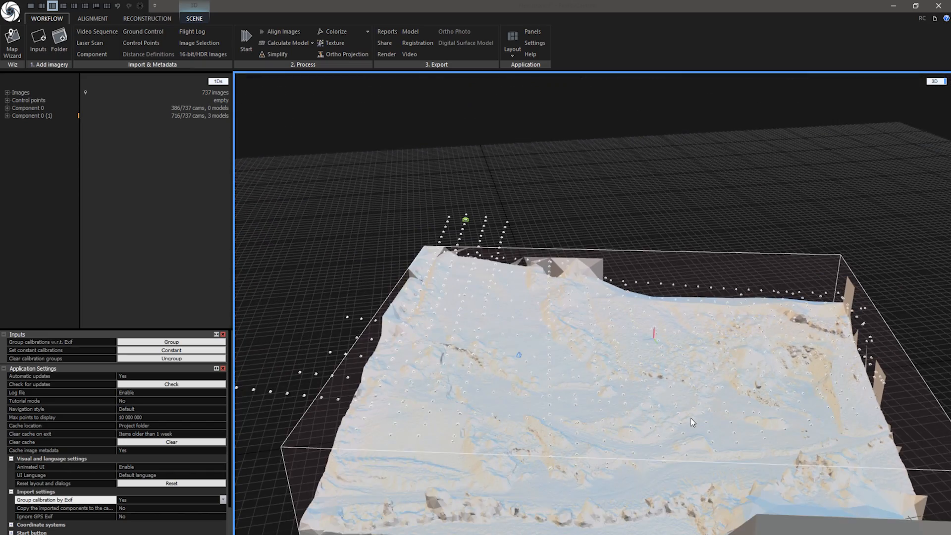
drag(694, 422, 610, 415)
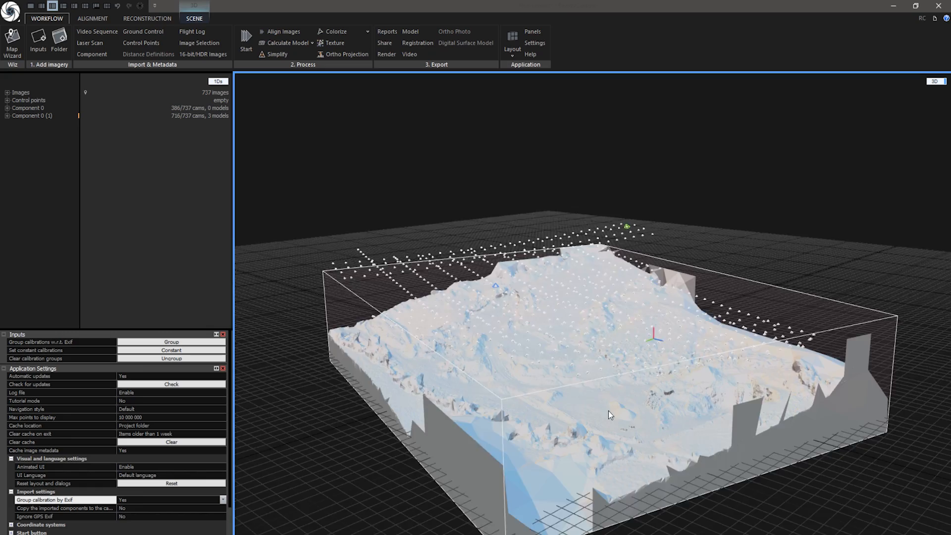
drag(609, 415, 574, 406)
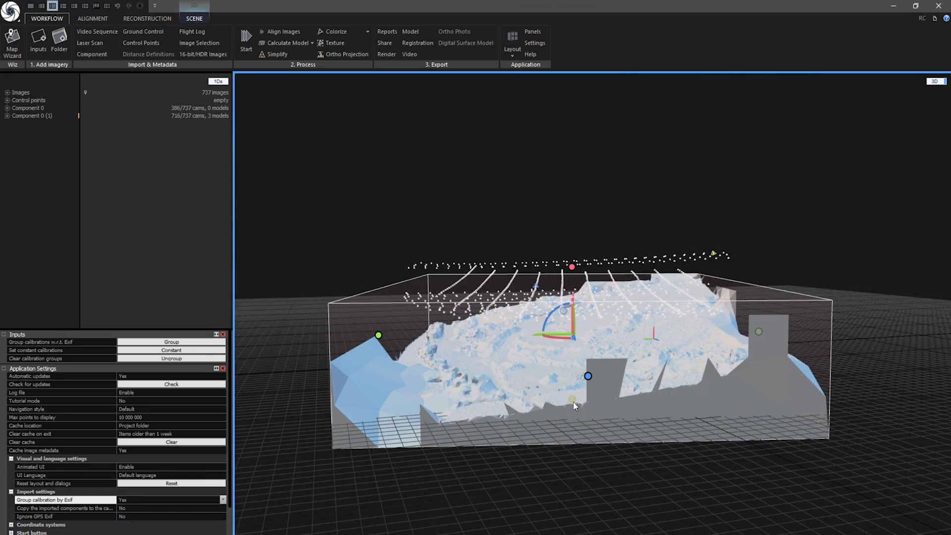
drag(575, 406, 570, 391)
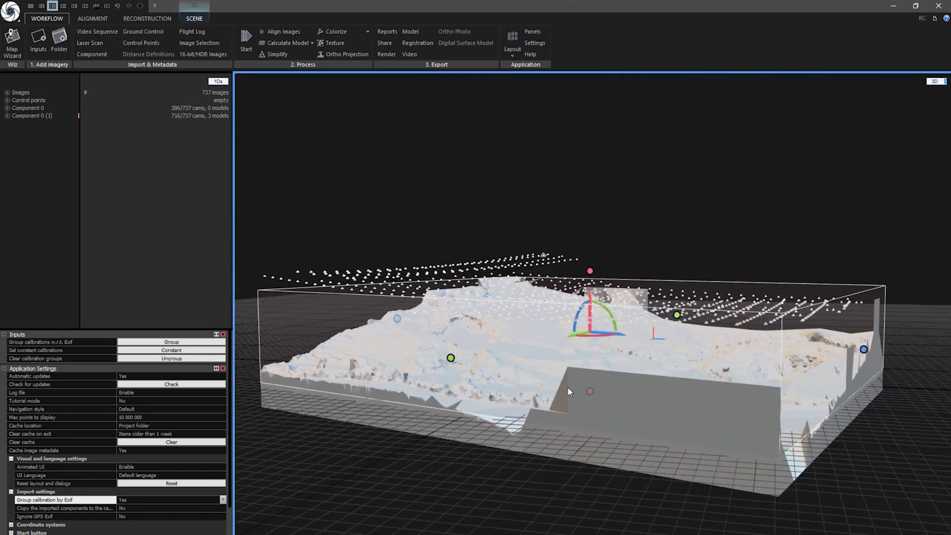
drag(569, 392, 768, 422)
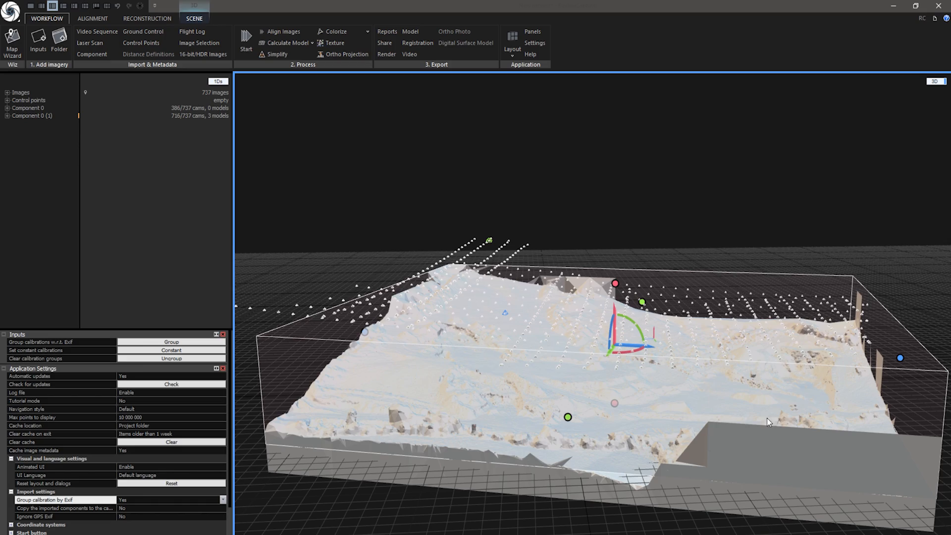
drag(769, 422, 628, 434)
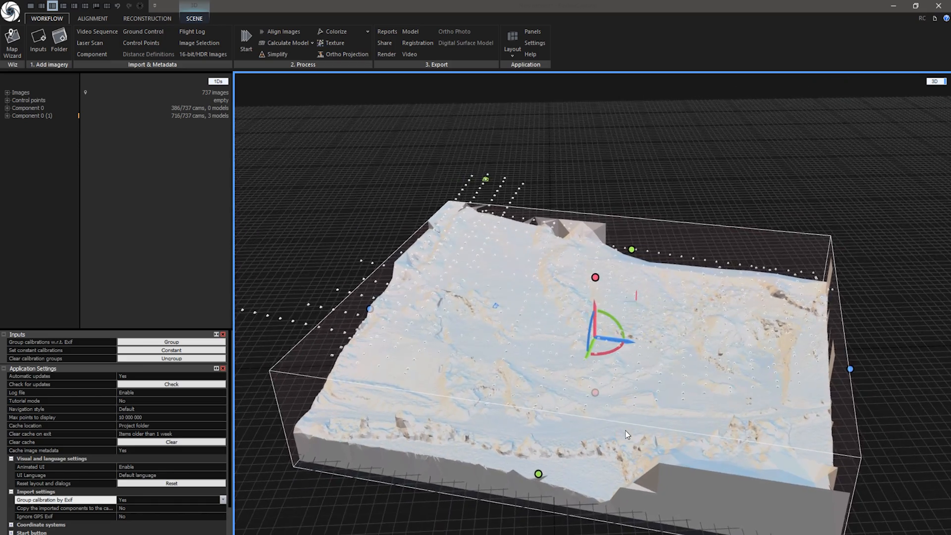